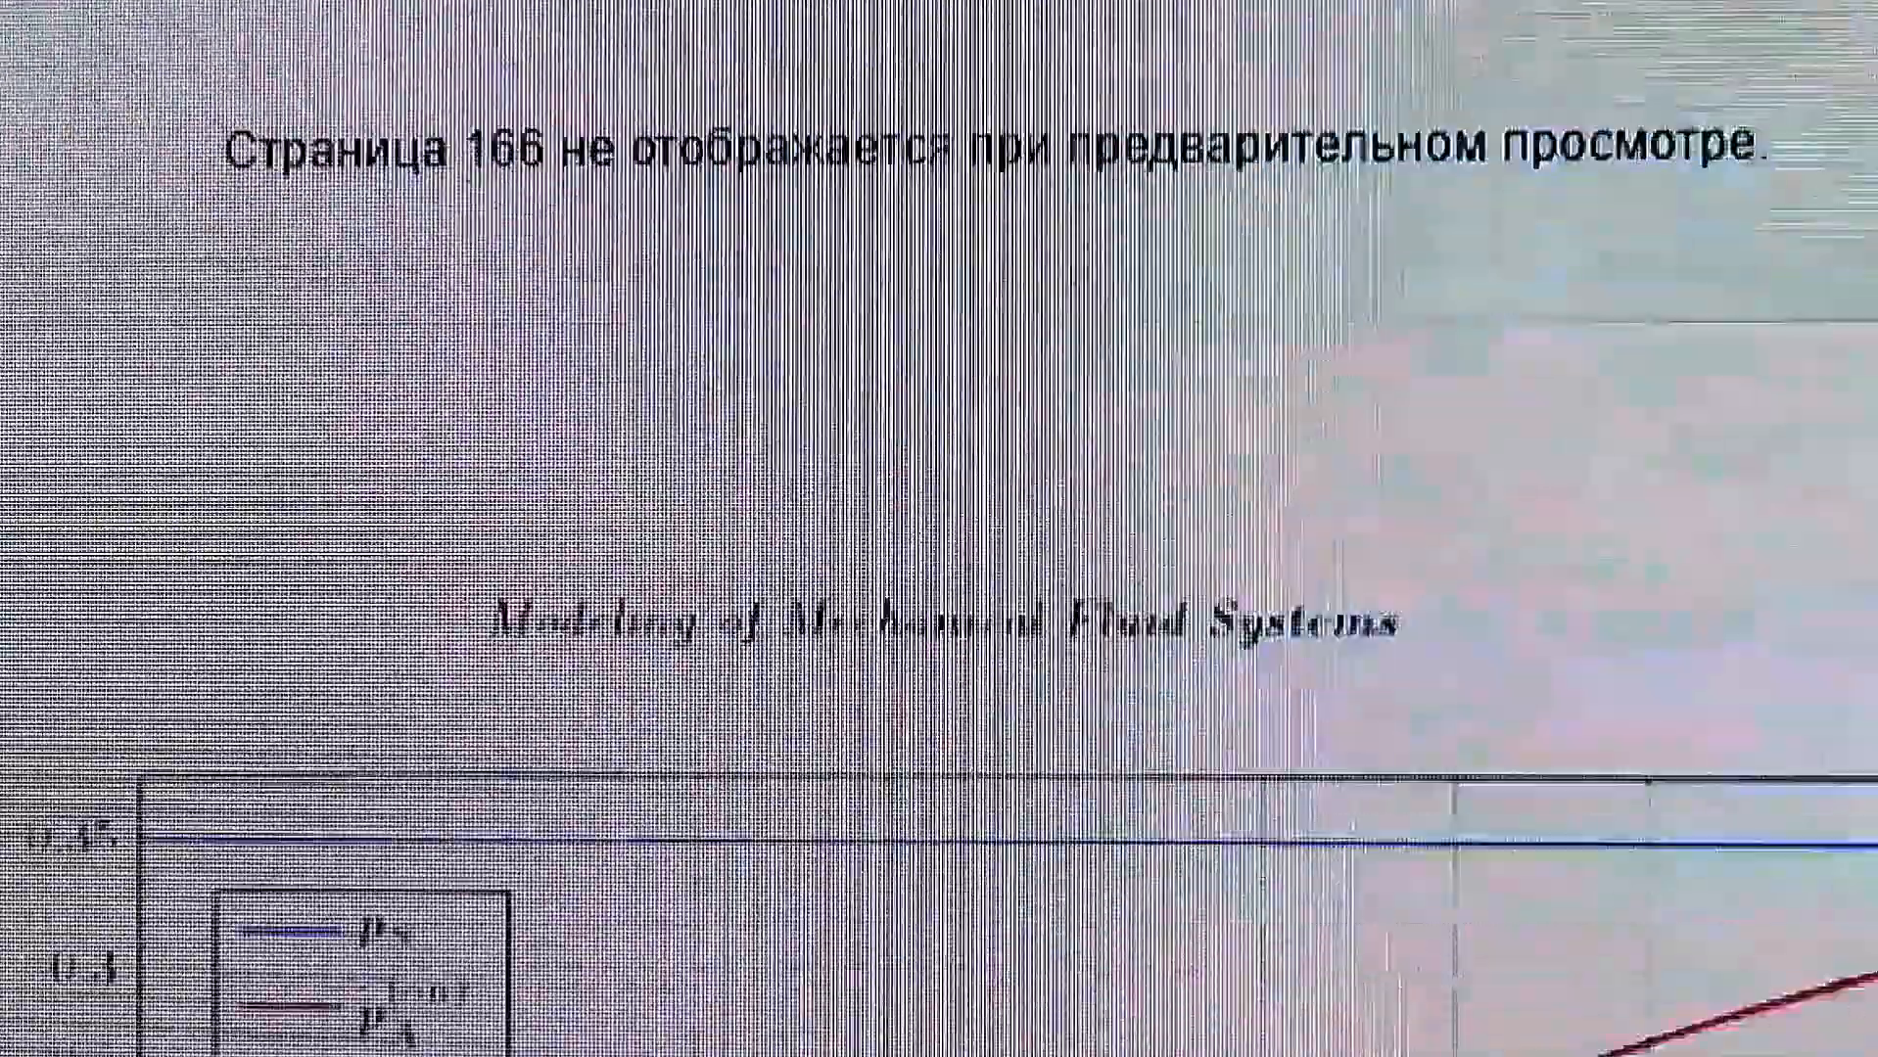
{"action": "scroll", "scroll_direction": "down", "scroll_amount": 3}
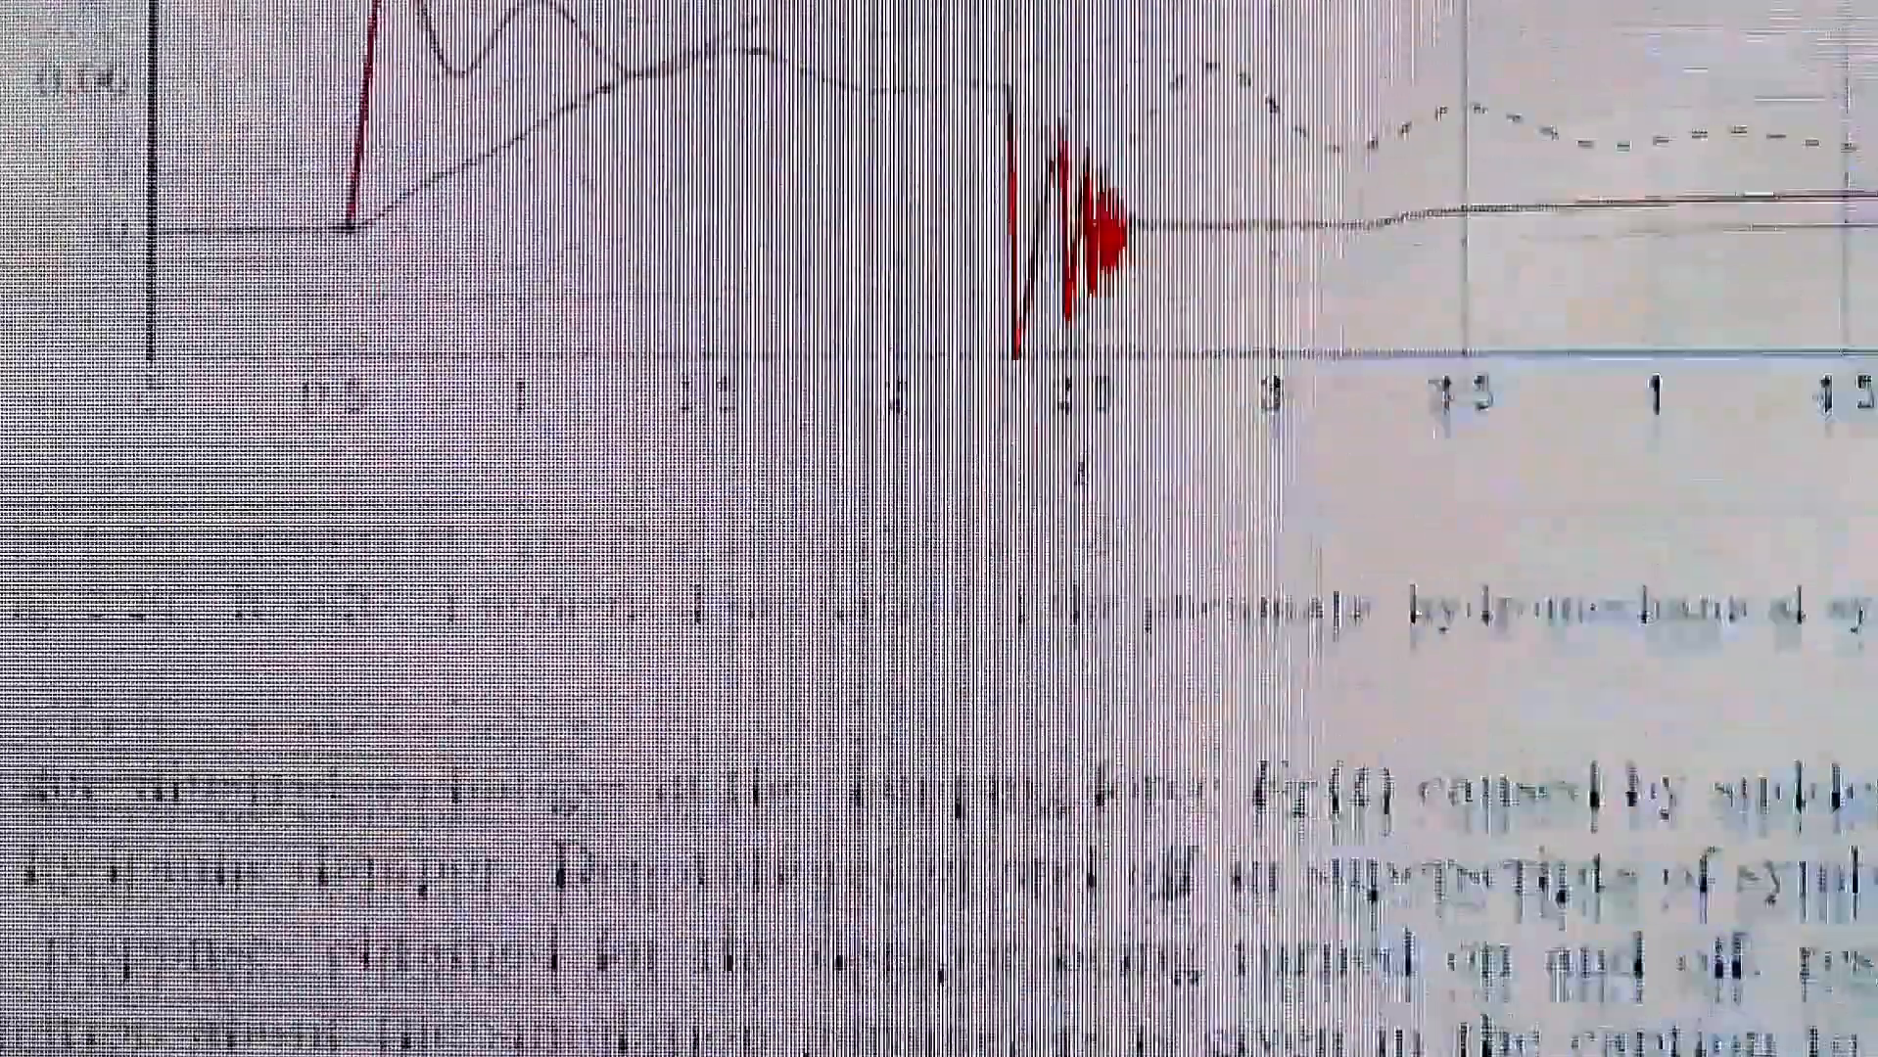